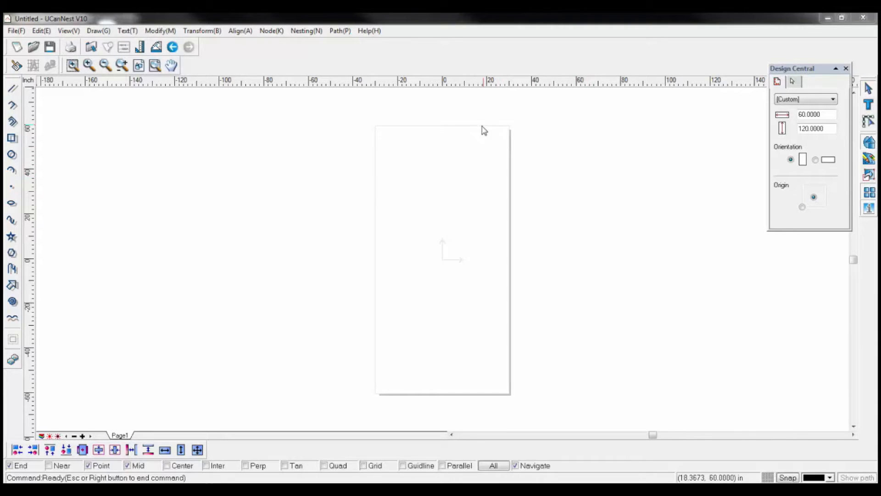
mouse_move(394, 377)
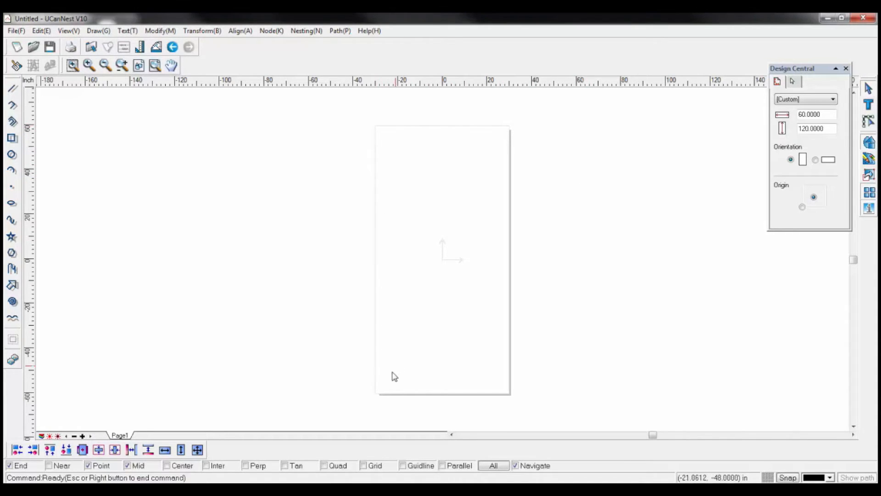
mouse_move(494, 148)
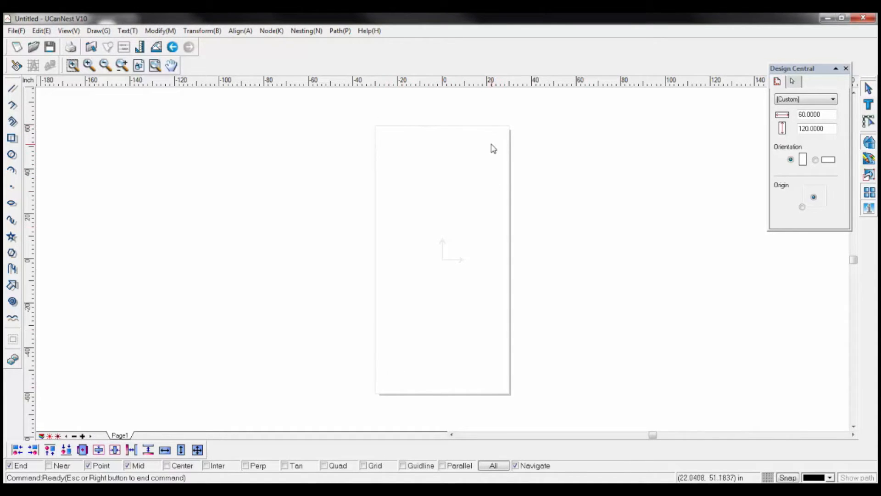
mouse_move(778, 141)
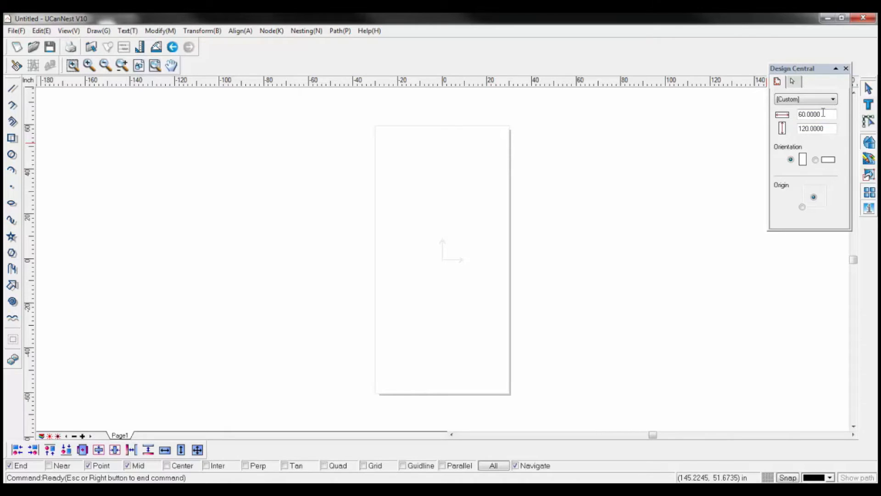
Set the material sheet to 48 by 48 inches, then return to the width value.
text(48)
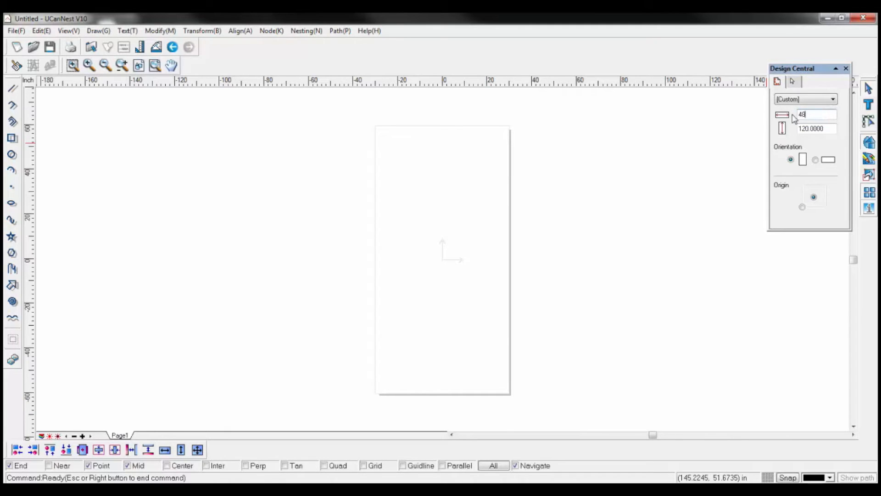
click(816, 128)
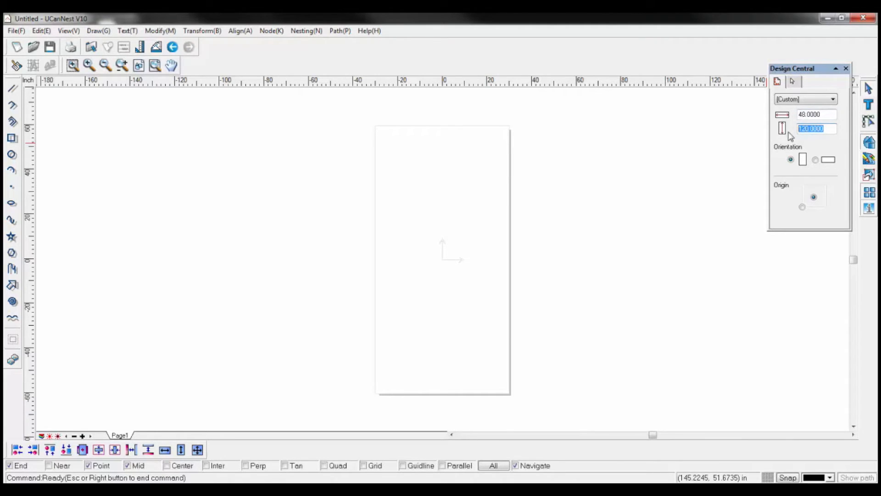
text(48)
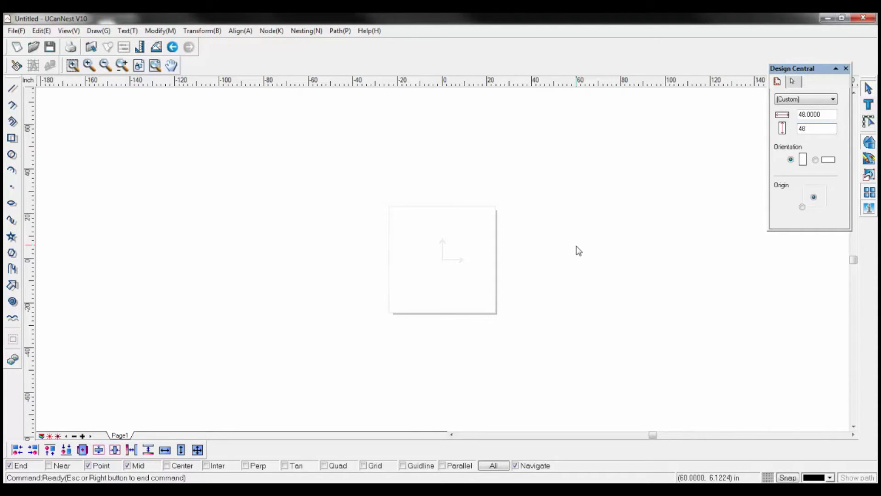
mouse_move(394, 253)
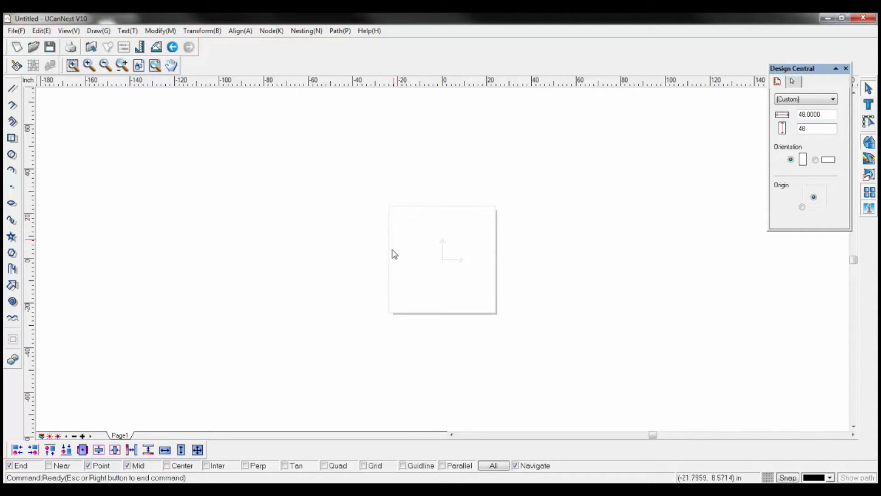
mouse_move(555, 212)
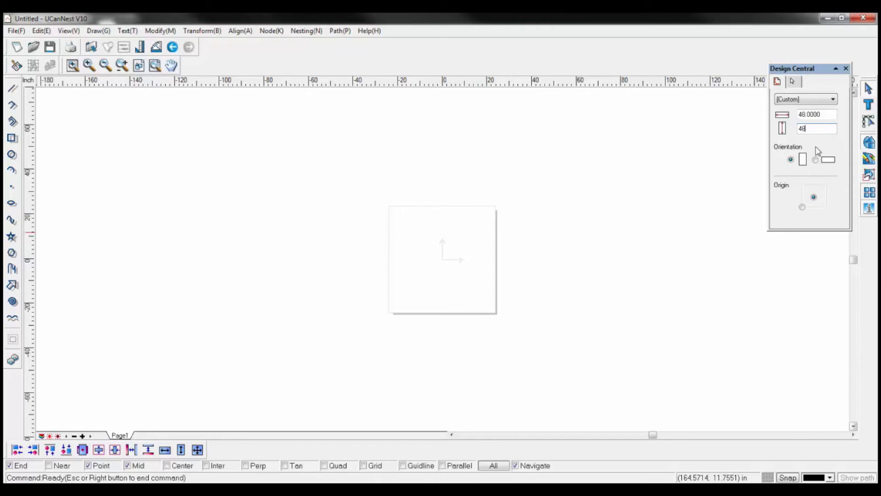
click(816, 114)
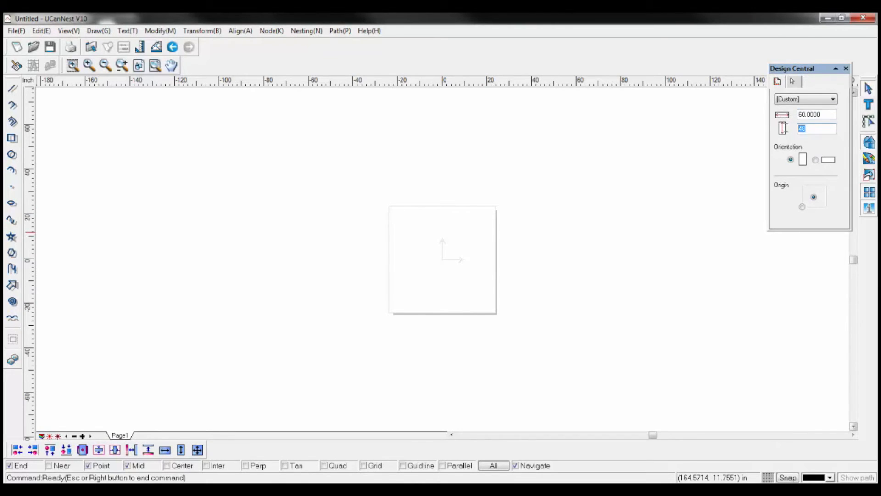
Set the sheet to 60 by 120 inches with its origin at the bottom-left corner.
text(120)
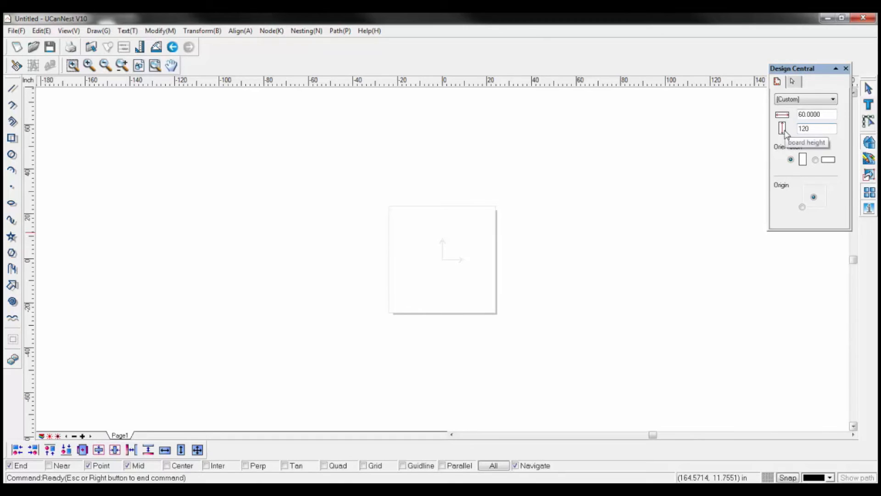
mouse_move(786, 182)
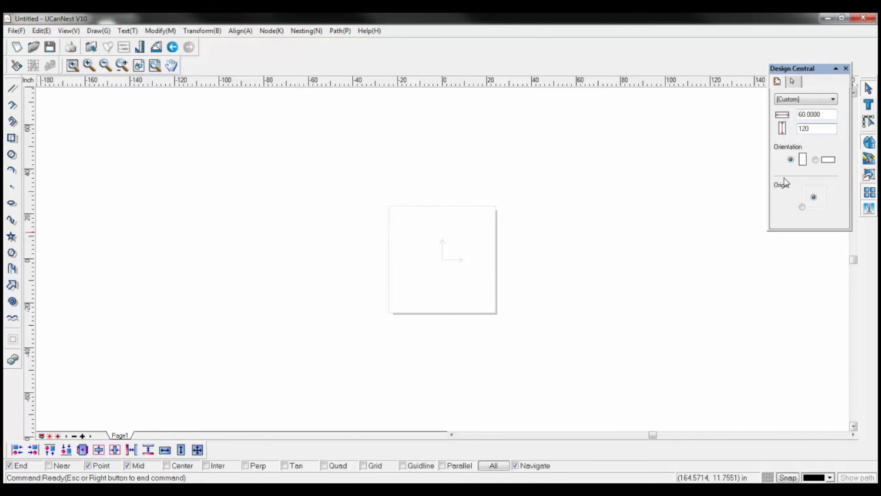
click(791, 158)
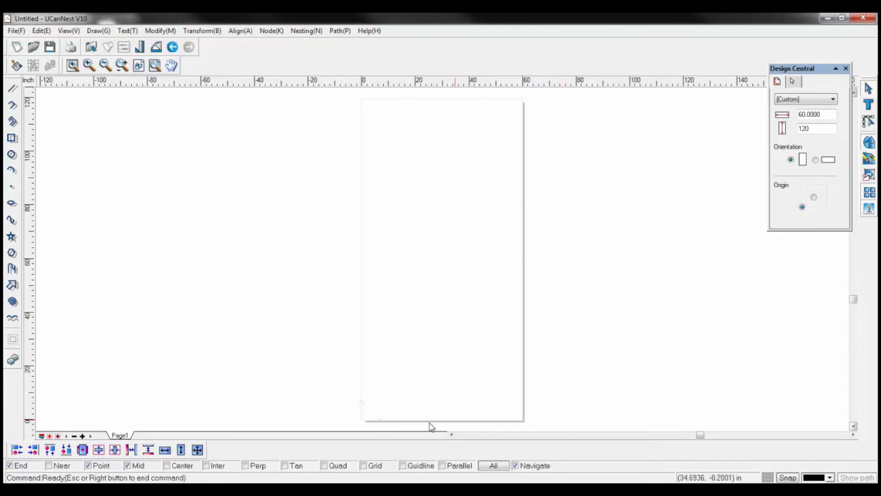
mouse_move(660, 291)
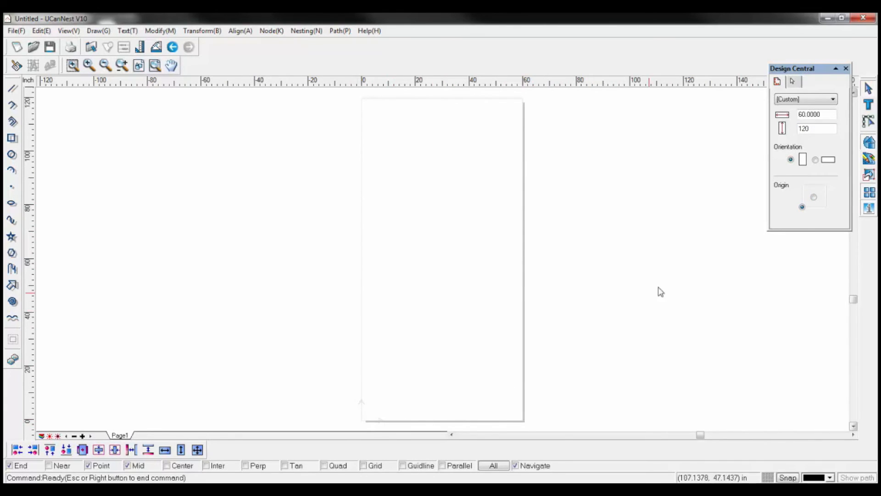